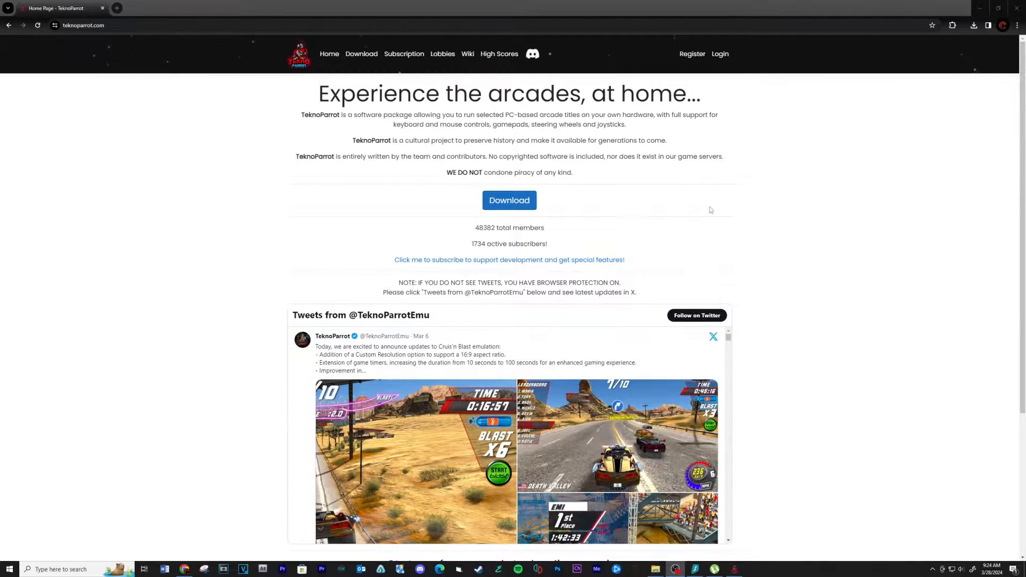
mouse_move(692, 54)
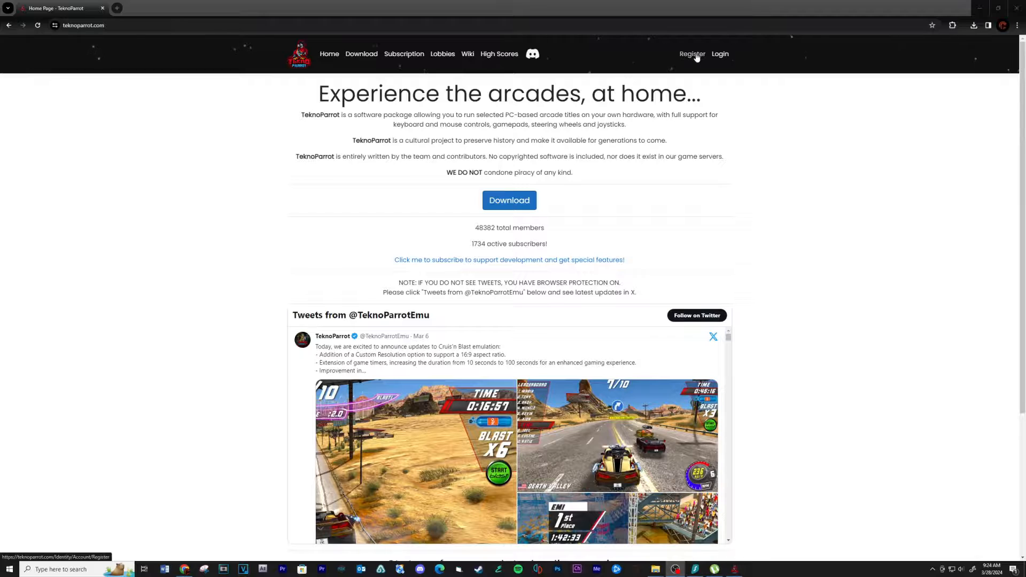
Step: Open the TeknoParrot registration form and enter the username 'clarkus'
left_click(692, 53)
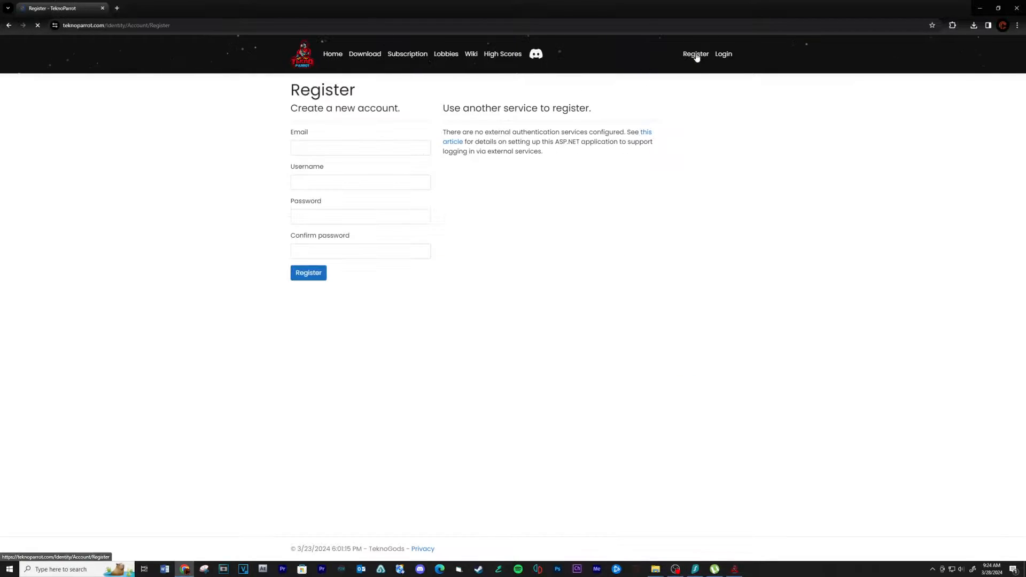
type("clarkus")
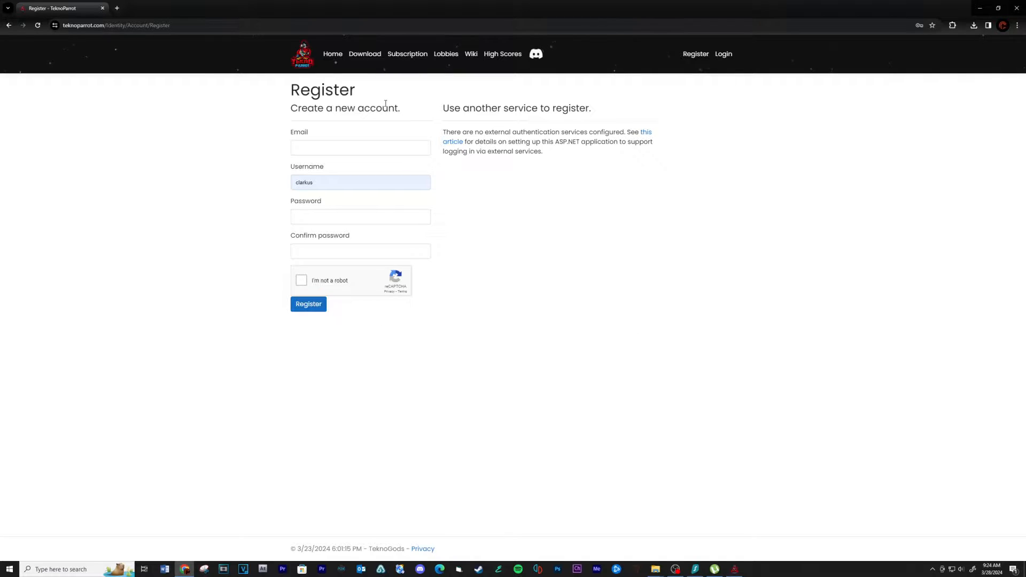
mouse_move(407, 53)
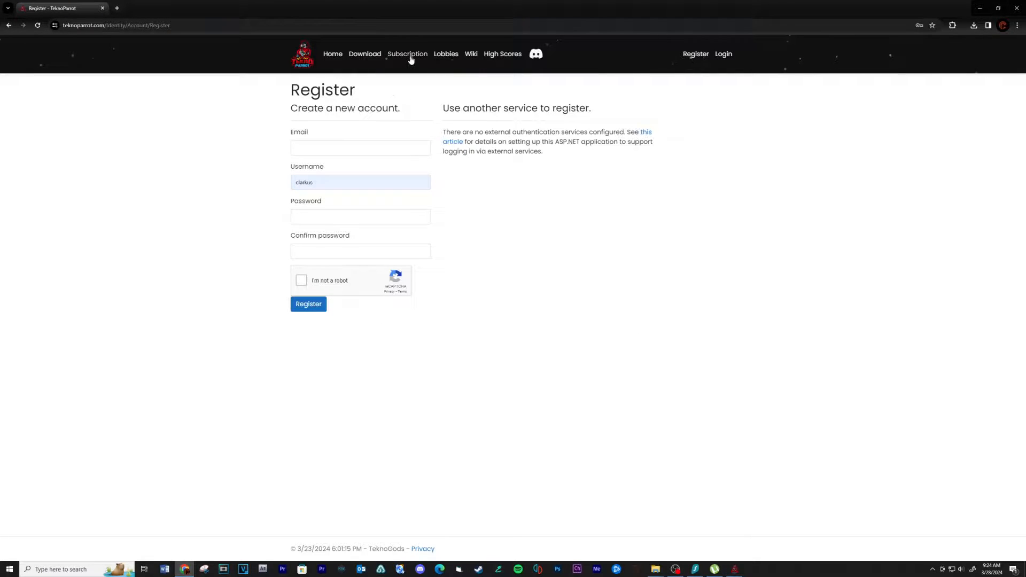
Step: Go to the shop's subscription plans and add the monthly Tekno Sergeant plan to the cart
left_click(408, 53)
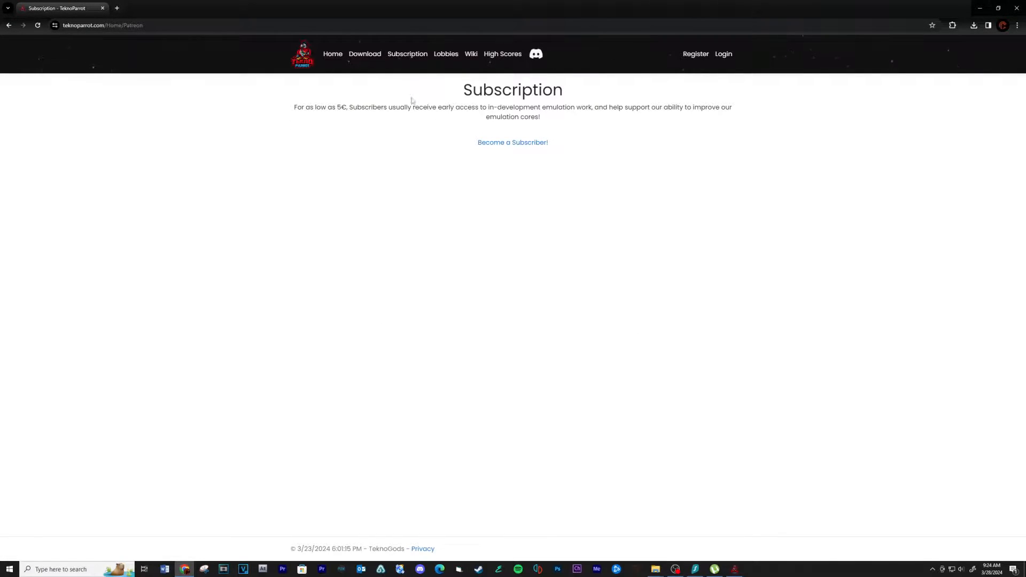
left_click(513, 143)
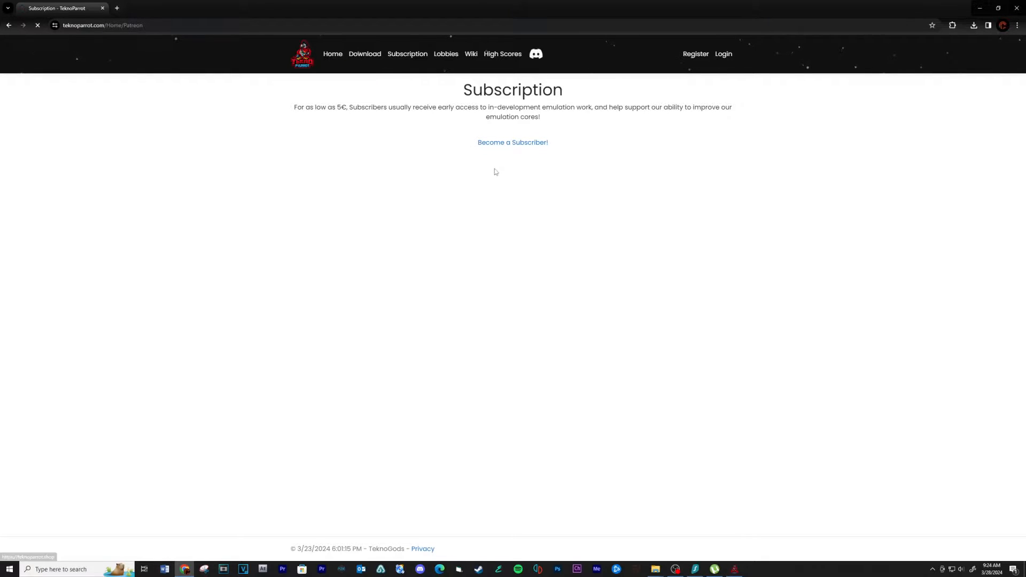
left_click(513, 142)
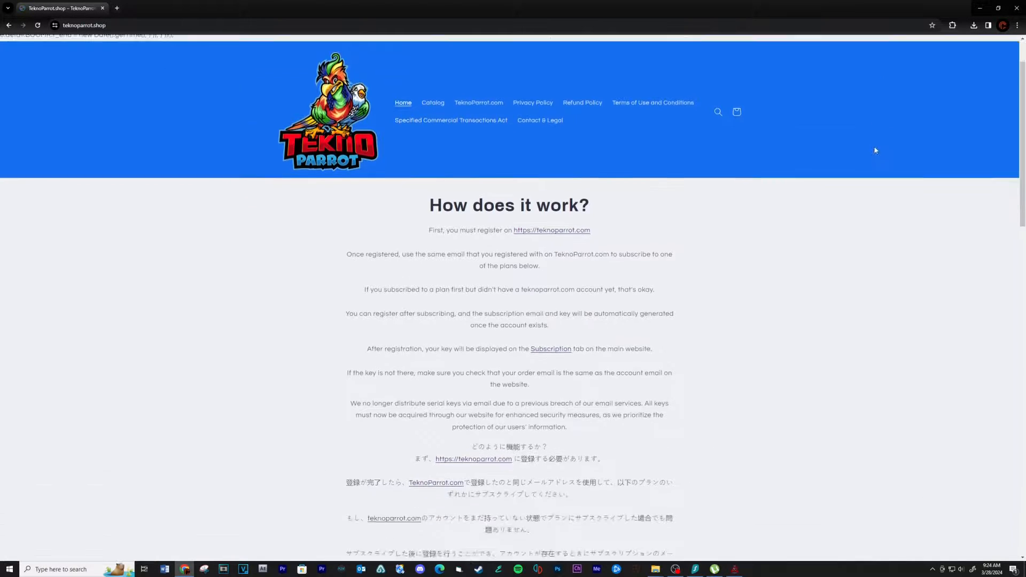
scroll("down", 3)
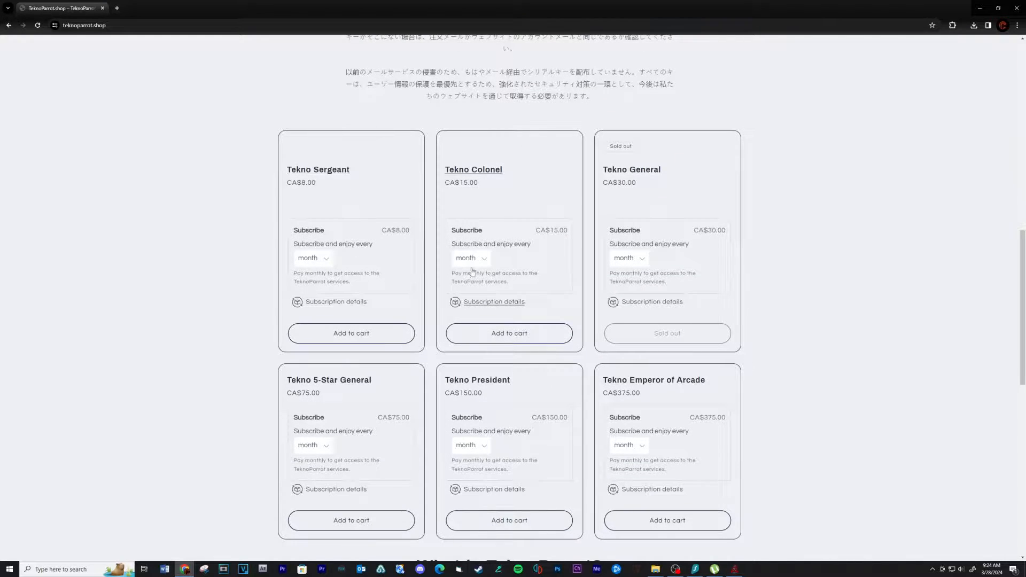
mouse_move(350, 340)
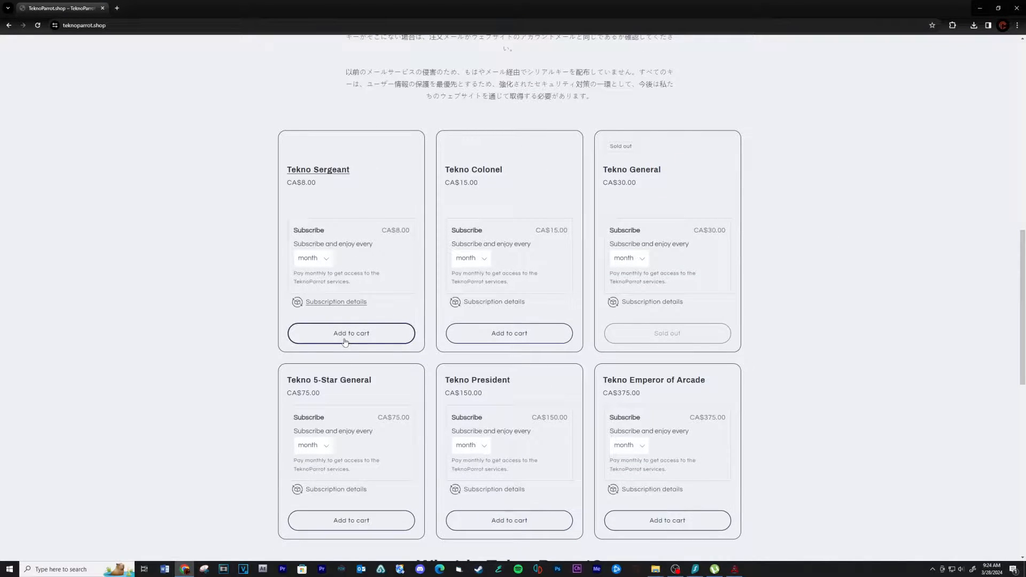
left_click(350, 333)
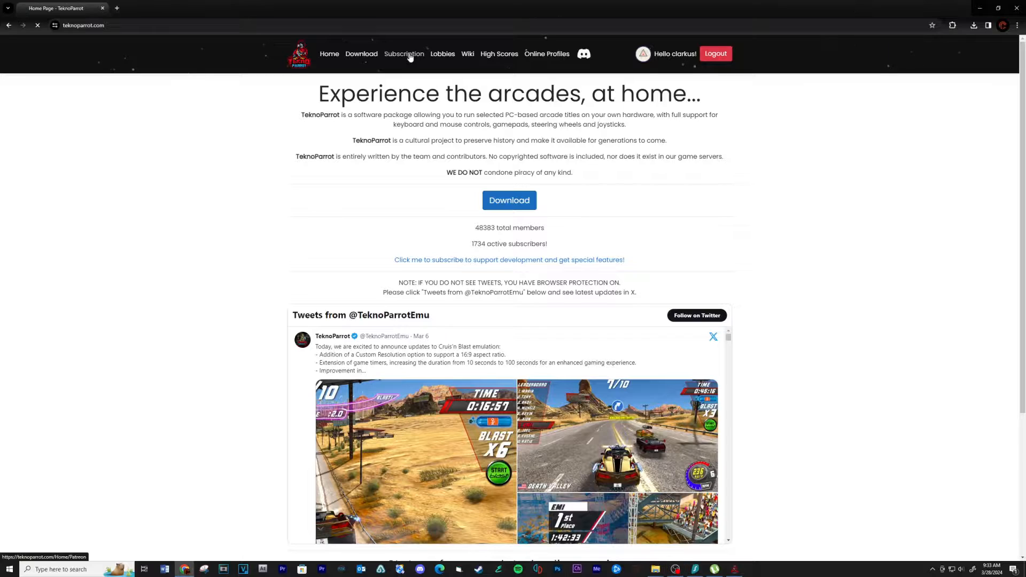
Step: View the subscription page confirming the account's active Tekno Sergeant license
left_click(404, 54)
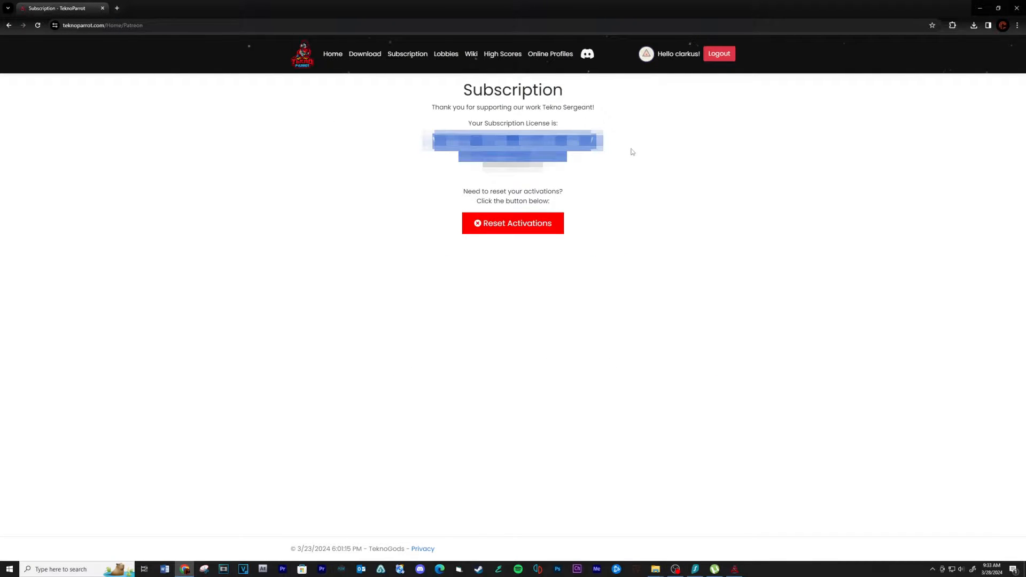
left_click(719, 54)
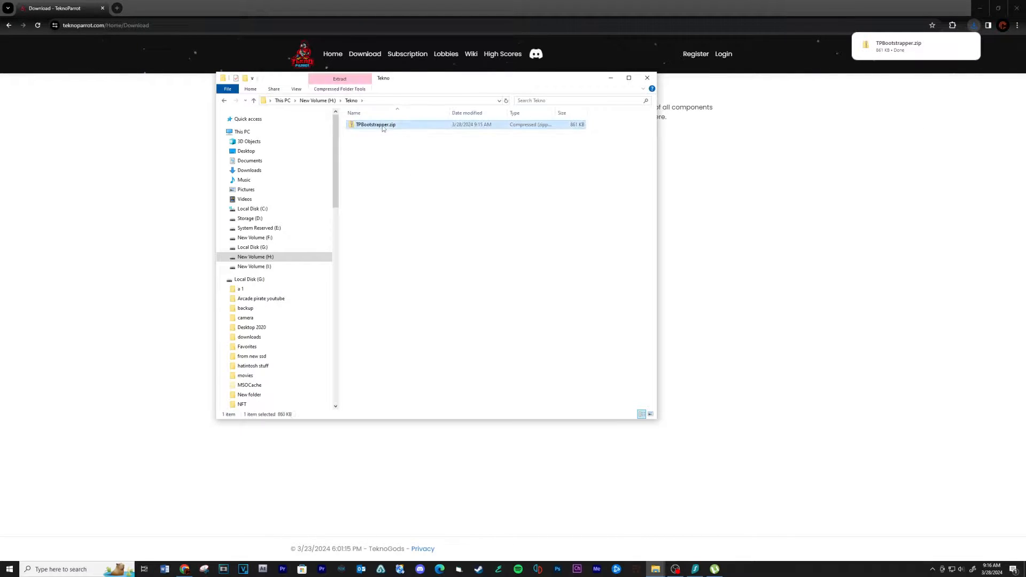
Step: Extract TPBootstrapper.zip into the Tekno folder with 7-Zip and launch TPBootstrapper.exe
right_click(375, 125)
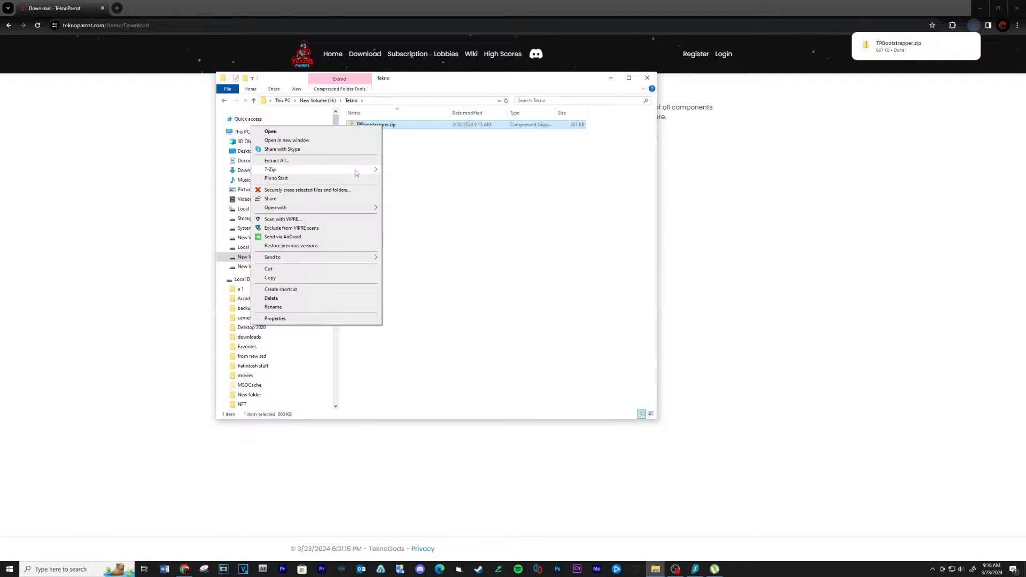
left_click(277, 160)
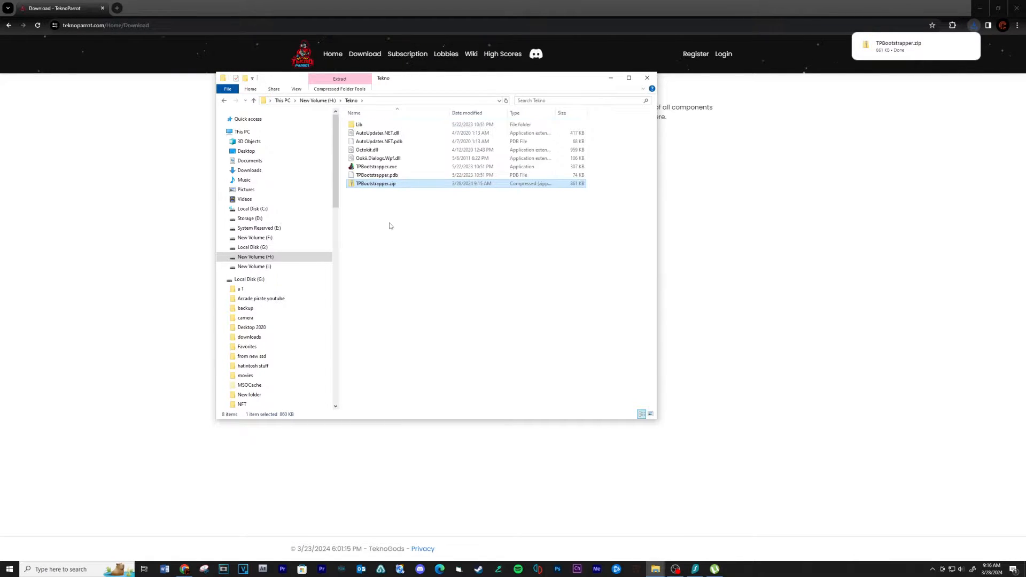
left_click(376, 167)
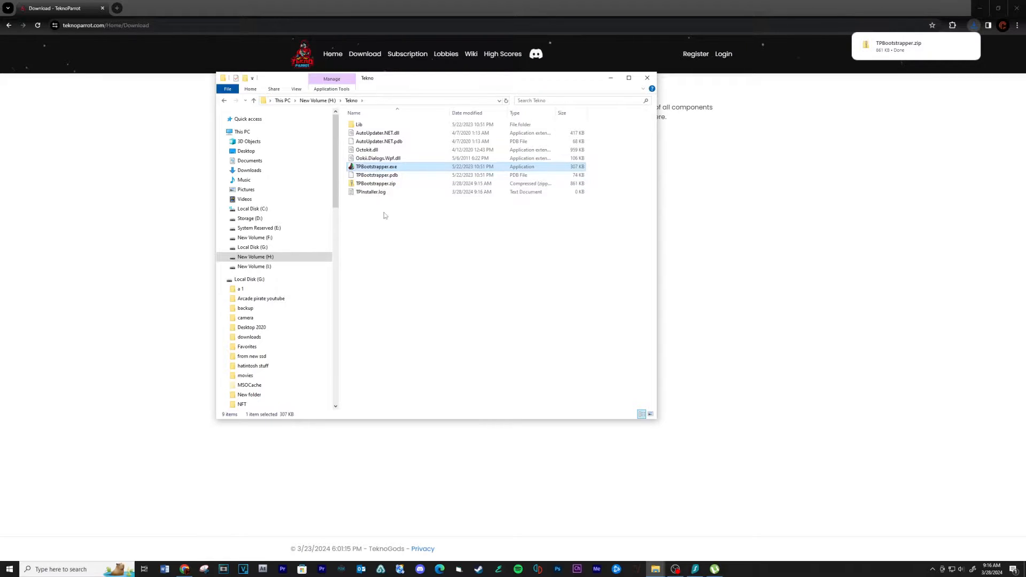
double_click(375, 166)
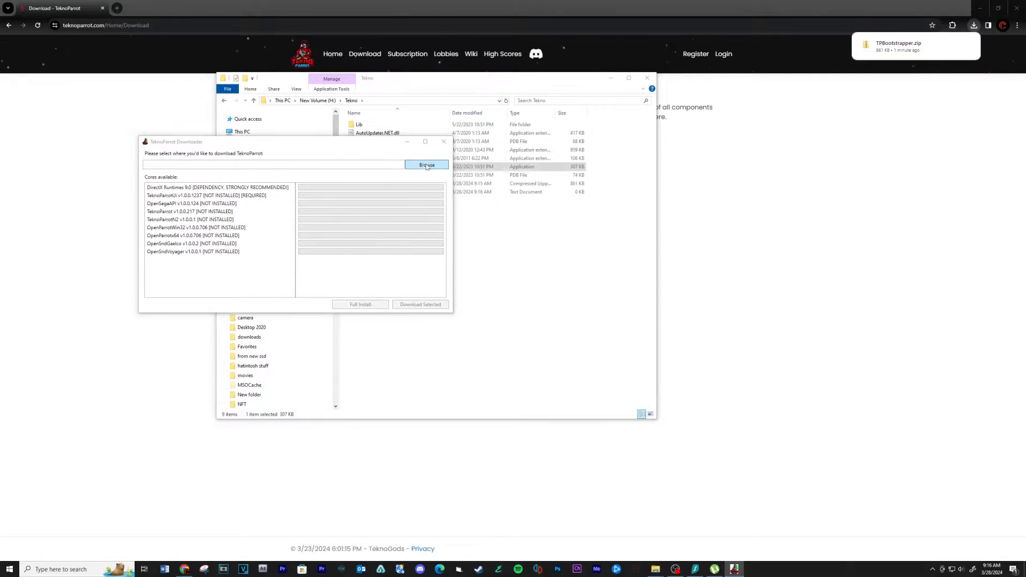
Step: Download and install all TeknoParrot cores into H:\Tekno and dismiss the completion message
left_click(427, 164)
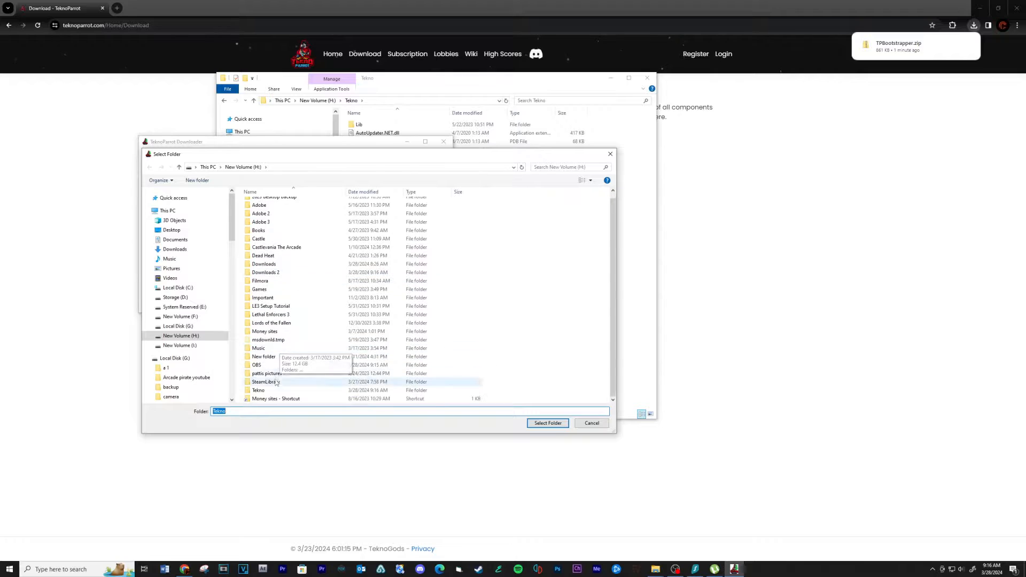
left_click(548, 423)
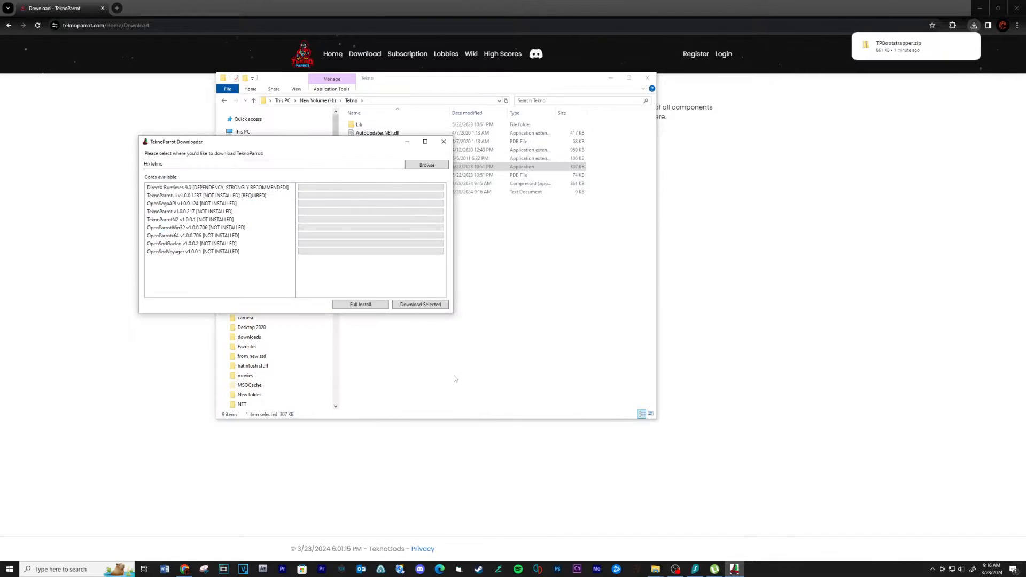
left_click(419, 304)
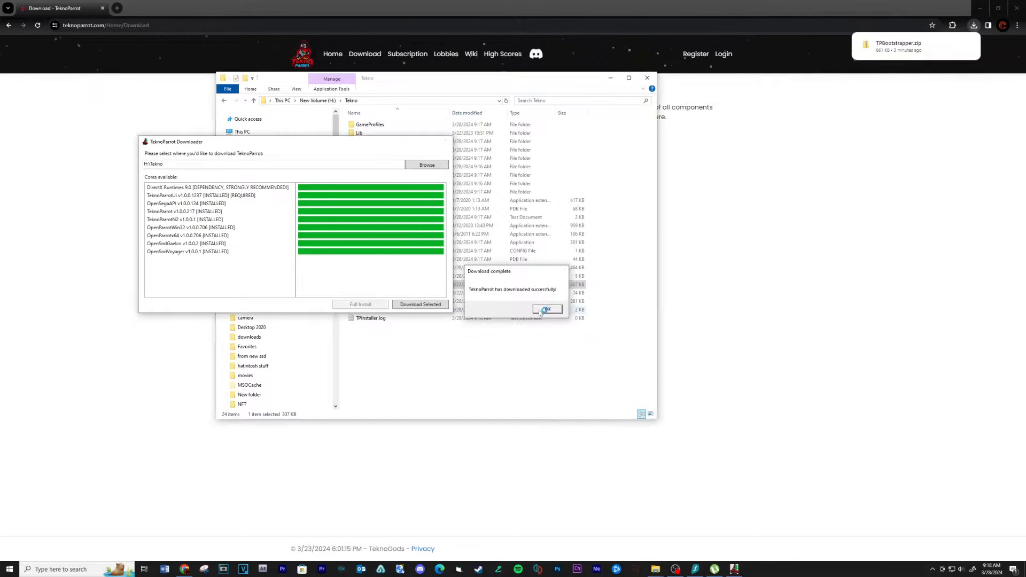
left_click(546, 309)
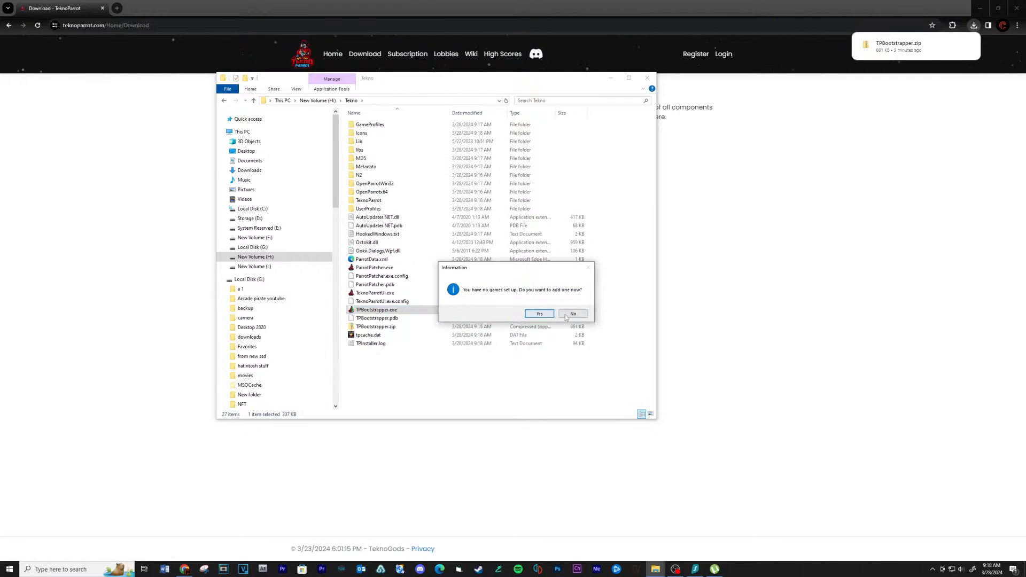
Step: Decline adding a game, then install the ScoreSubmission, TeknoDraw and TeknoParrotElfLdr2 updates
left_click(572, 313)
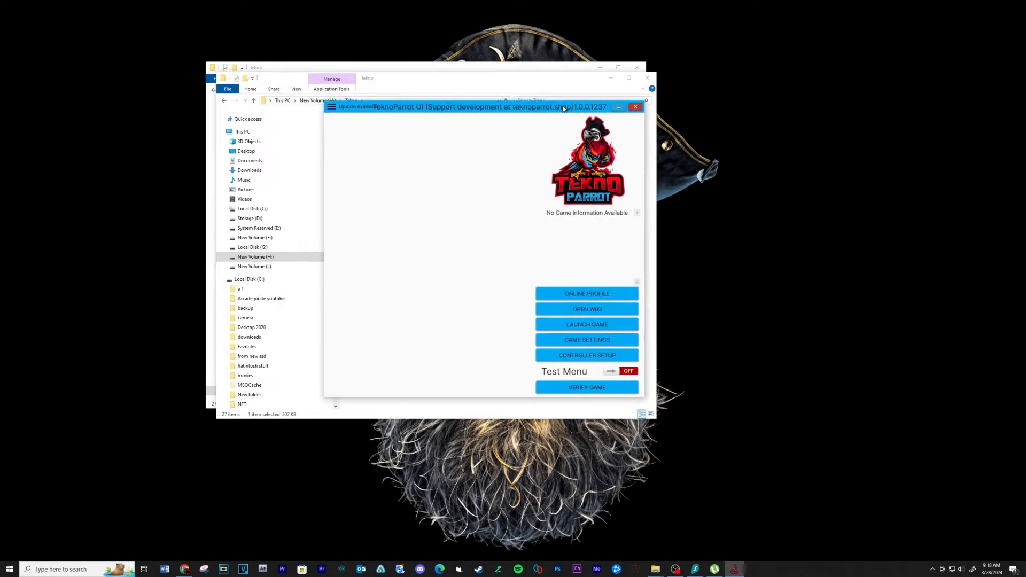
mouse_move(332, 109)
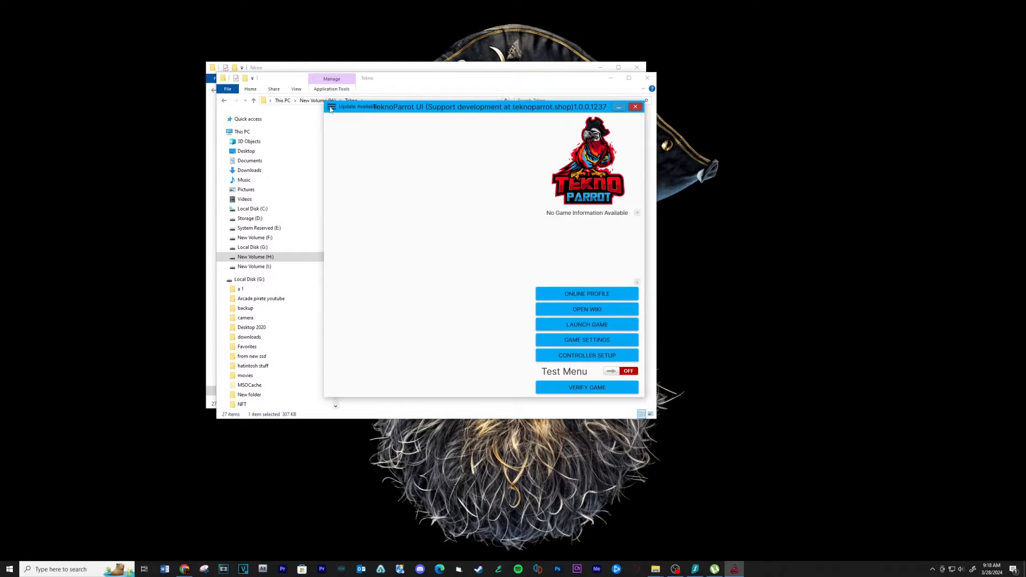
left_click(331, 107)
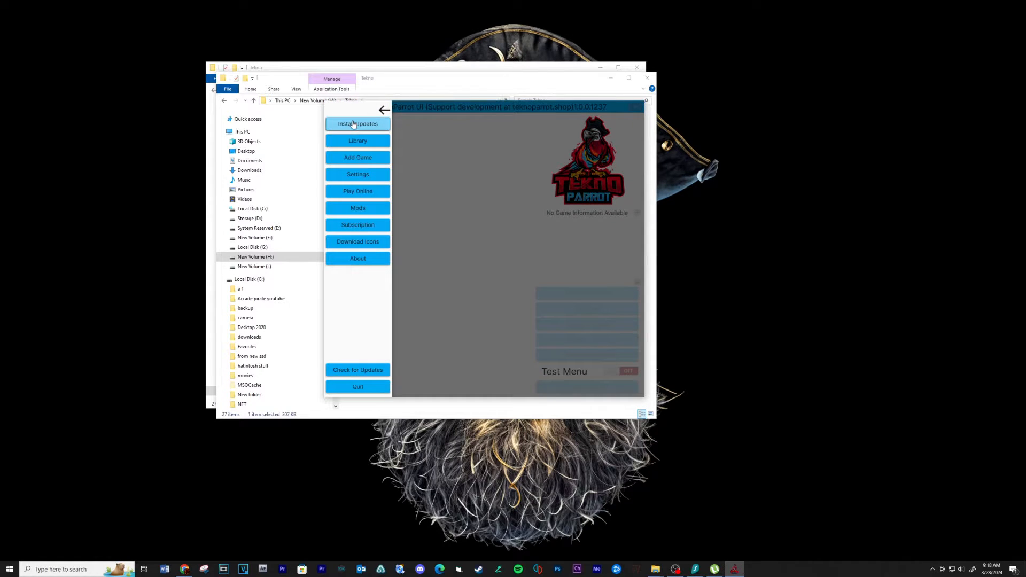
left_click(357, 123)
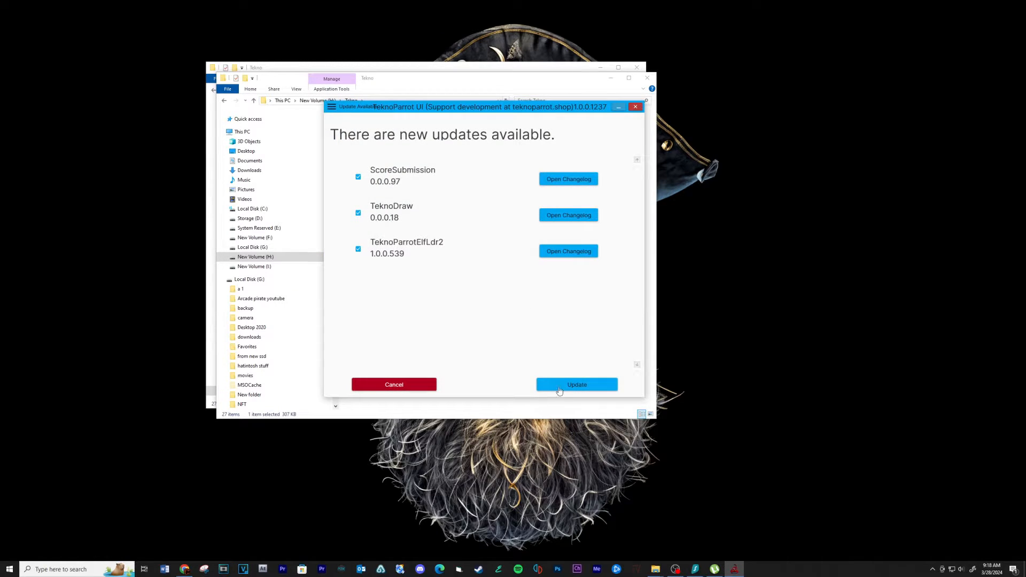
left_click(576, 384)
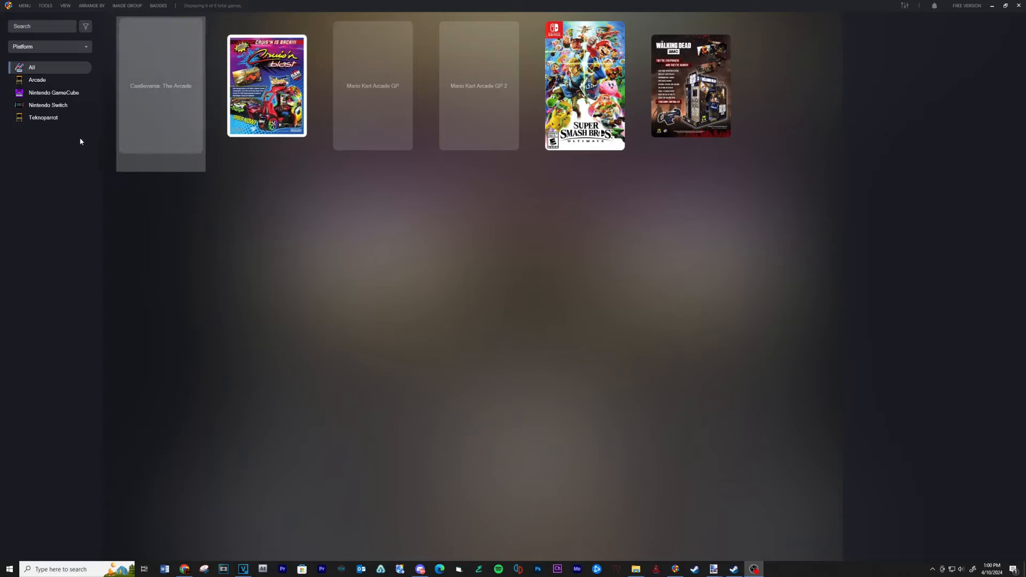
Step: Add a new emulator named 'Teknoparrot' in LaunchBox's emulator list
left_click(24, 6)
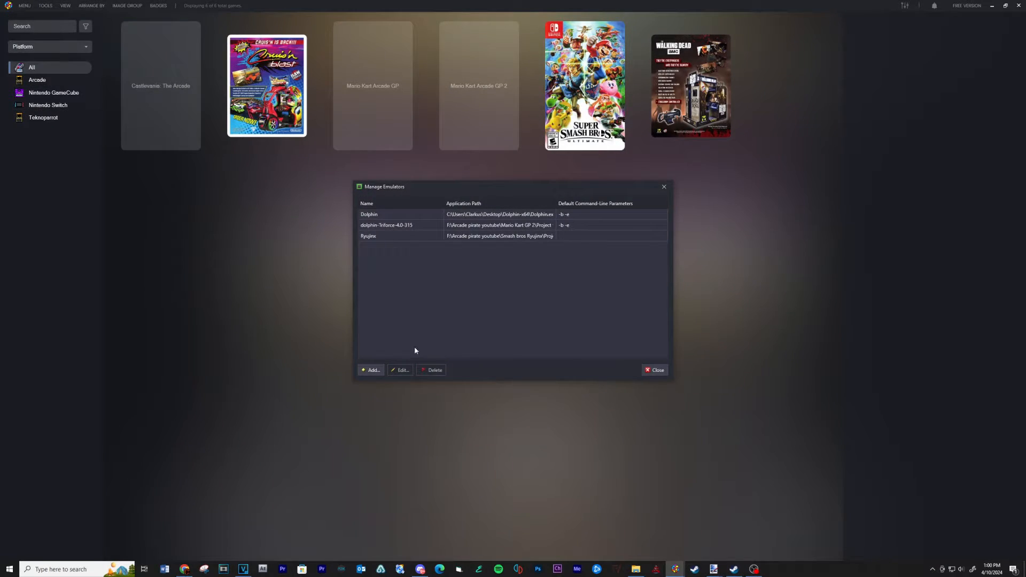
left_click(372, 370)
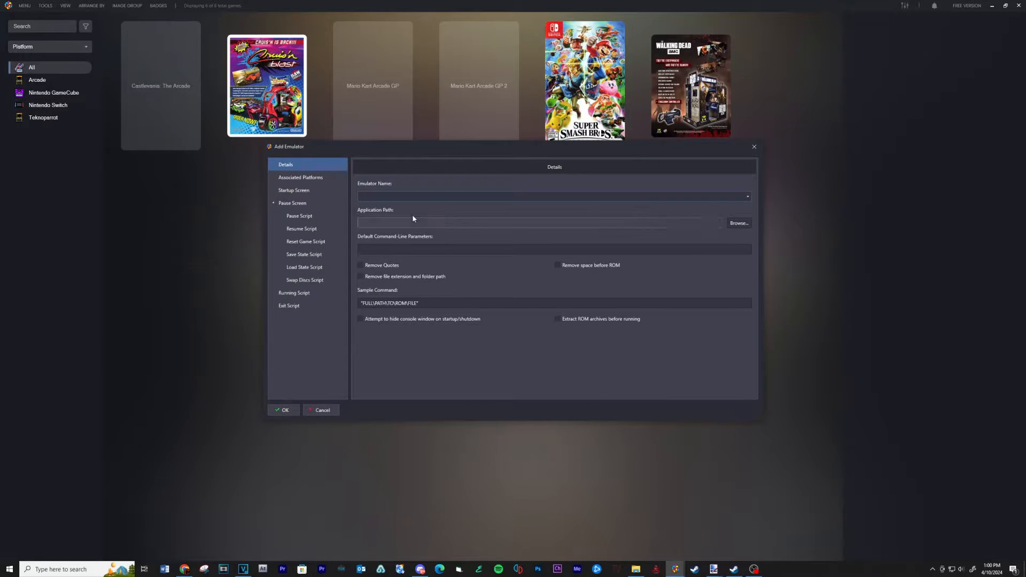
type("T")
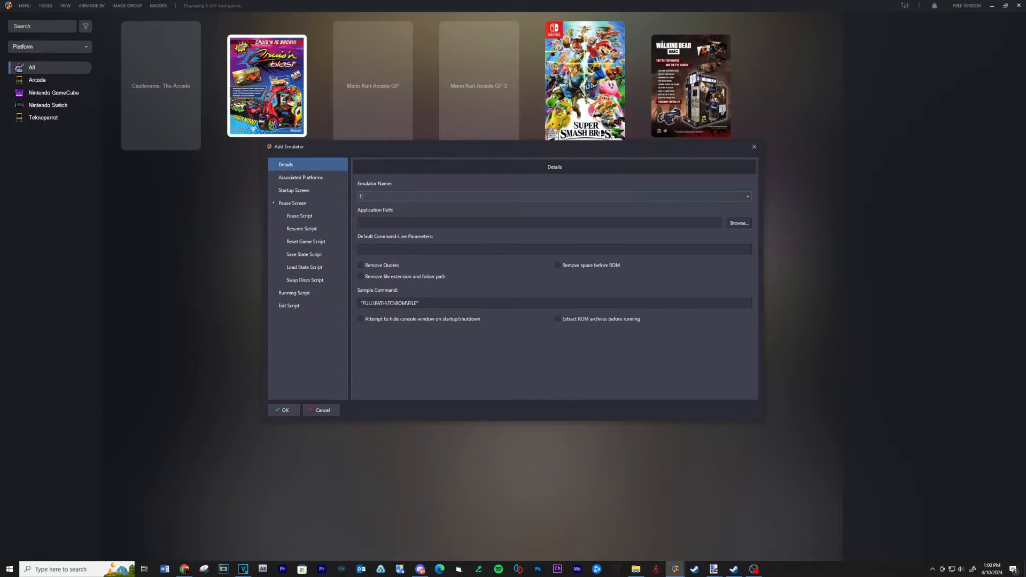
type("Teknoparrot")
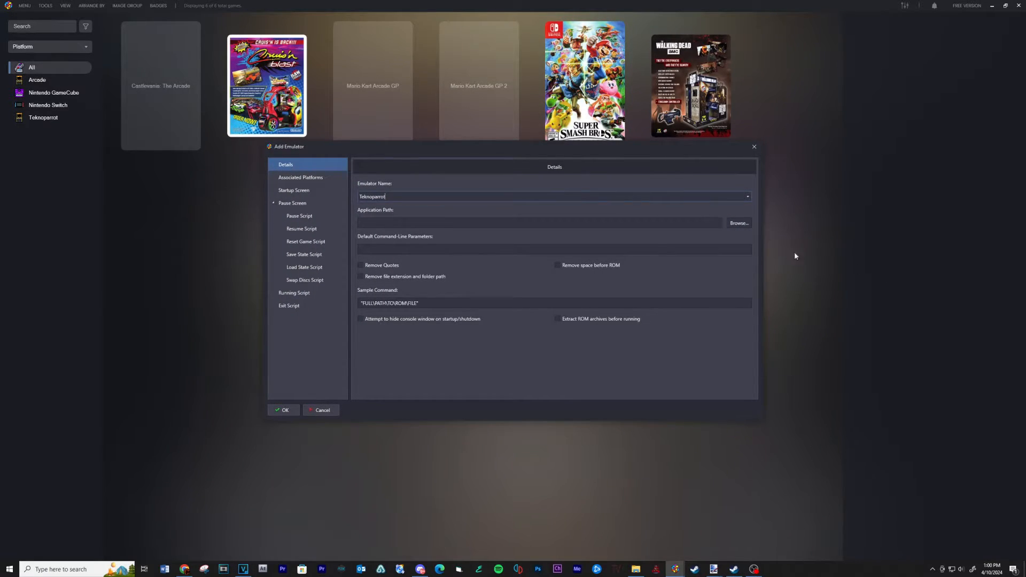
Step: Point it to TeknoParrotUi.exe with --profile= parameters, then save and close
left_click(738, 223)
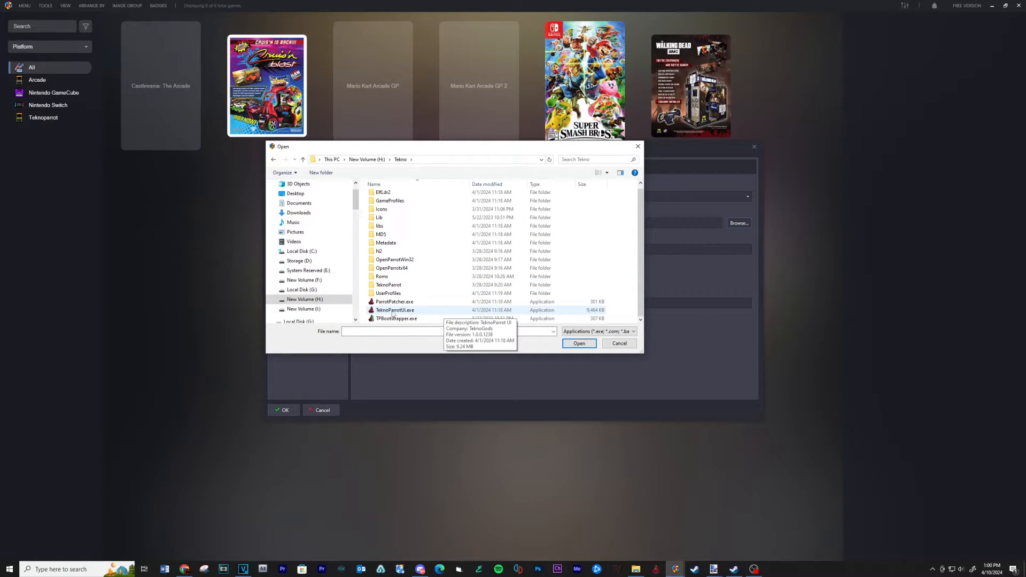
left_click(579, 344)
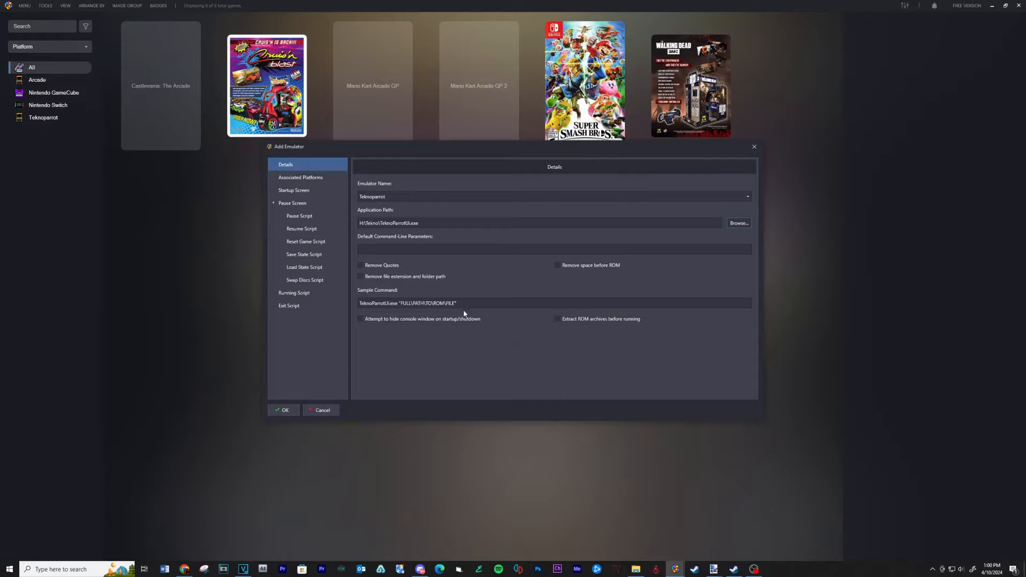
left_click(553, 248)
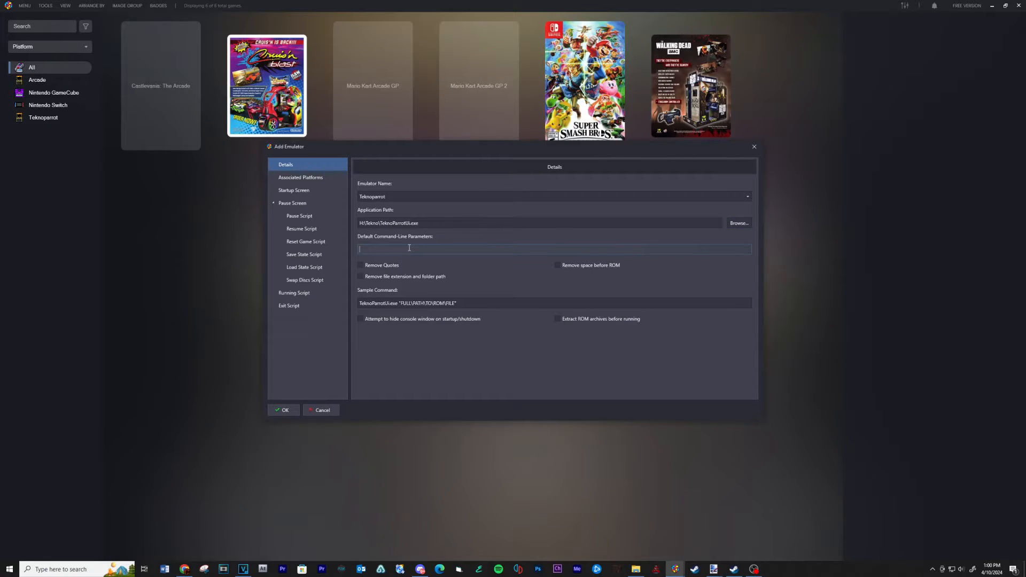
type("--profile=")
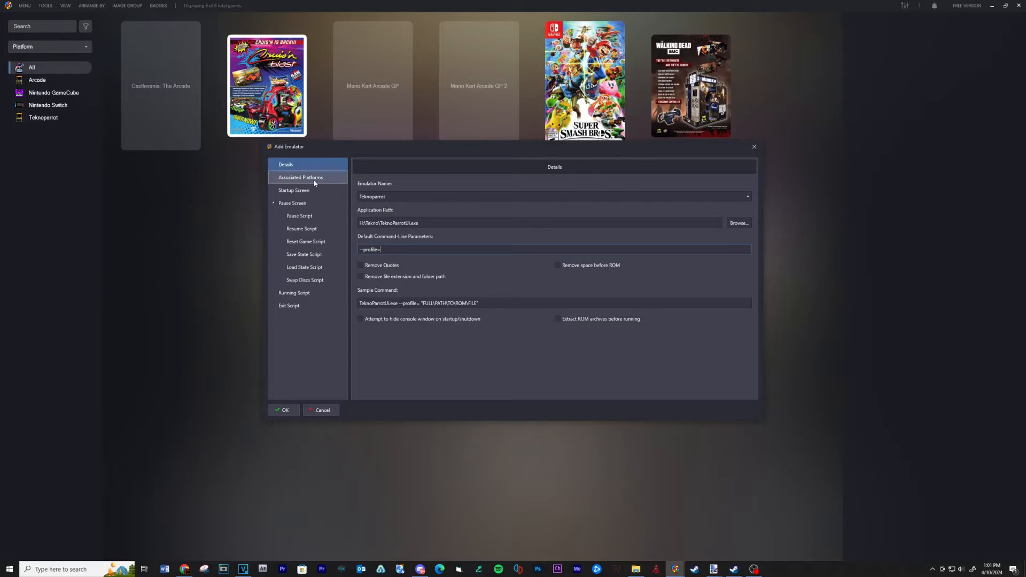
left_click(301, 177)
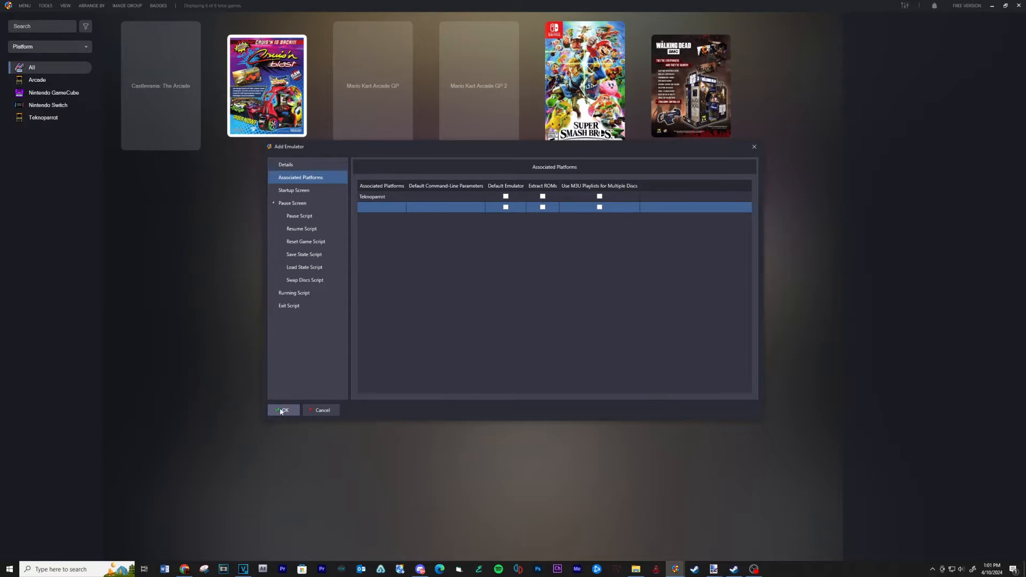
left_click(282, 410)
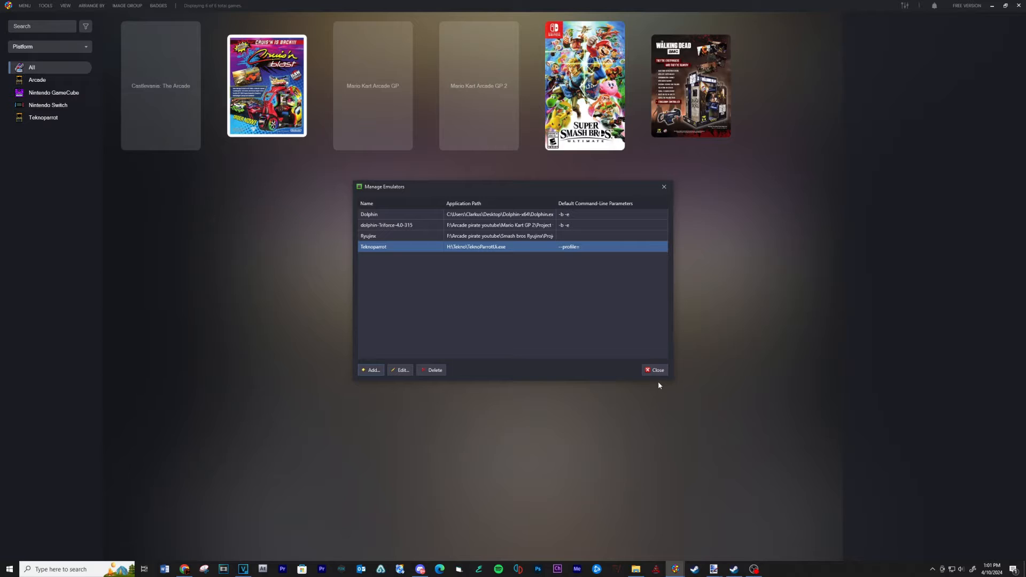
left_click(654, 370)
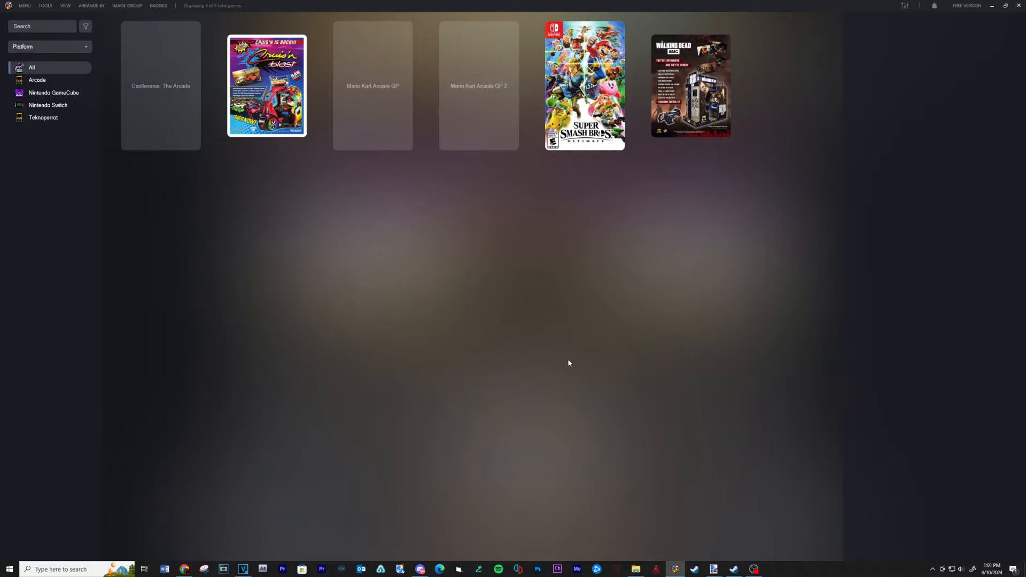